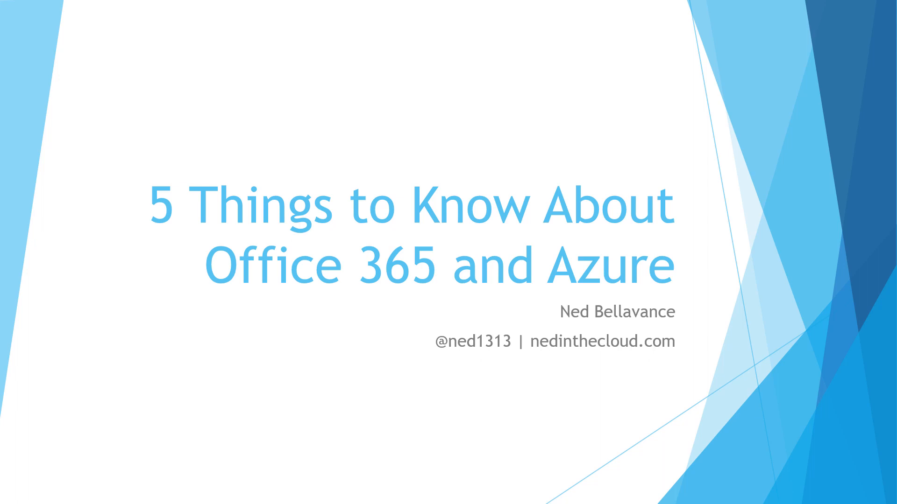
# Step: Move the slideshow from the title slide to the Secure Your Identity slide
pyautogui.press('Right')
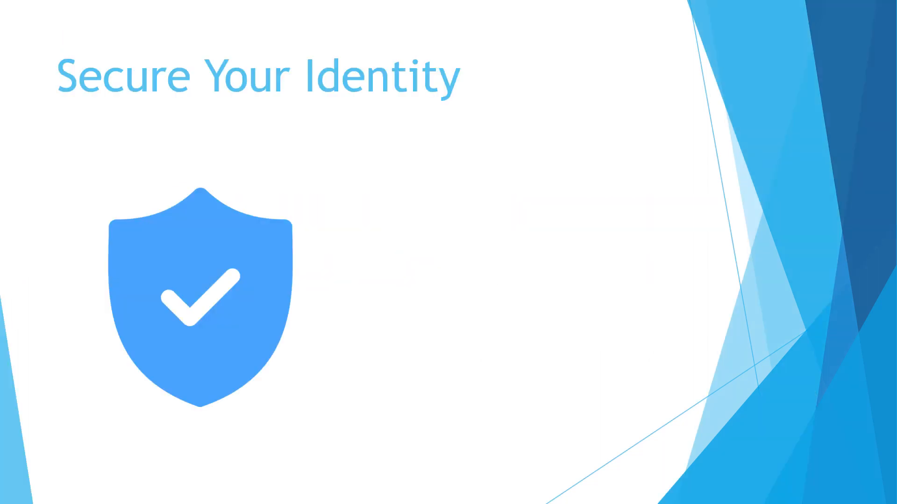